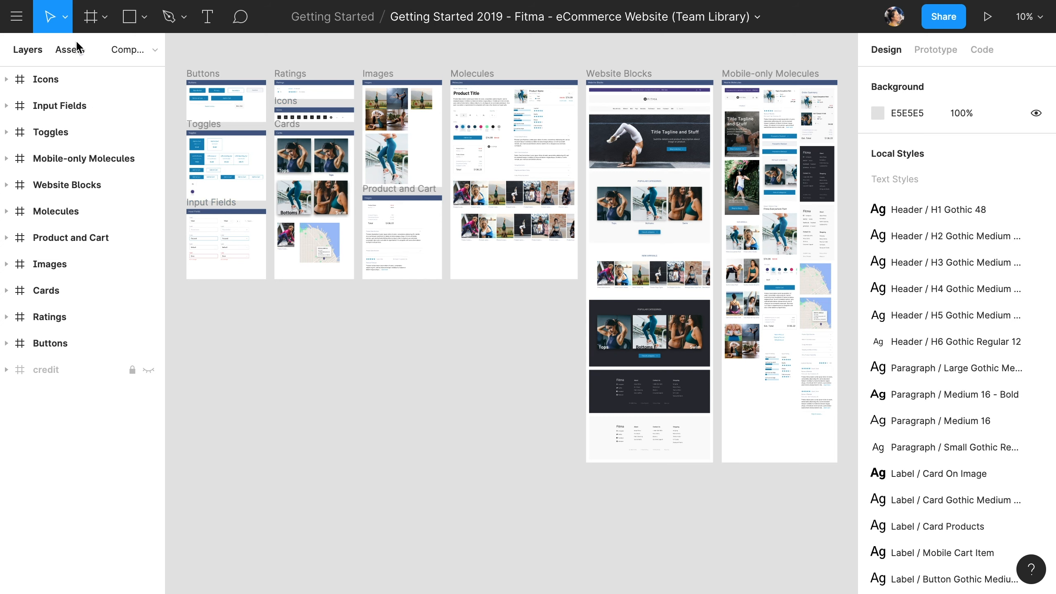
- Show the eCommerce file's components under Assets and bring up the Team Library list
click(70, 50)
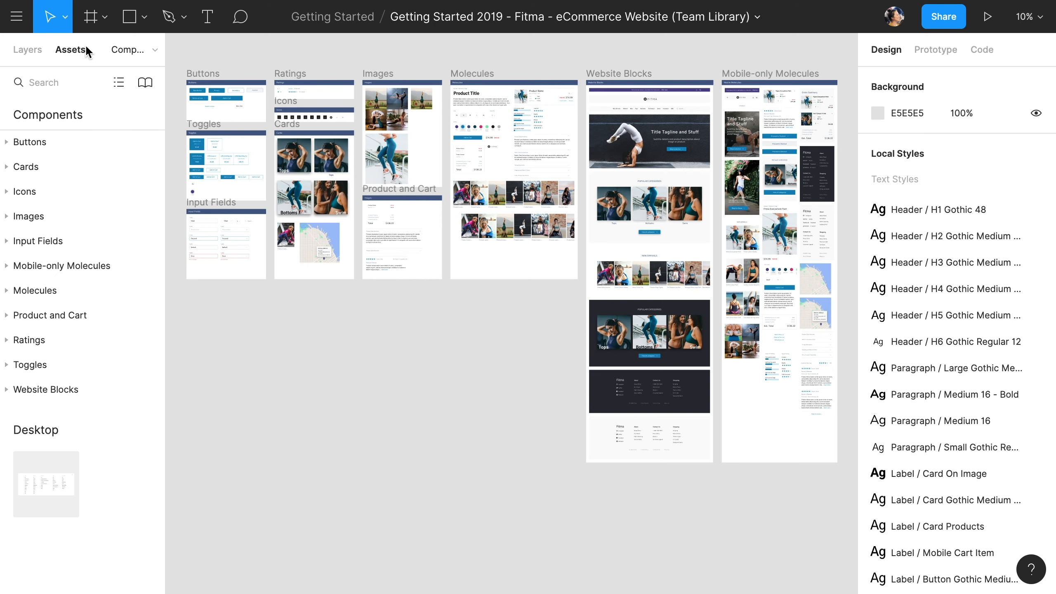
mouse_move(145, 82)
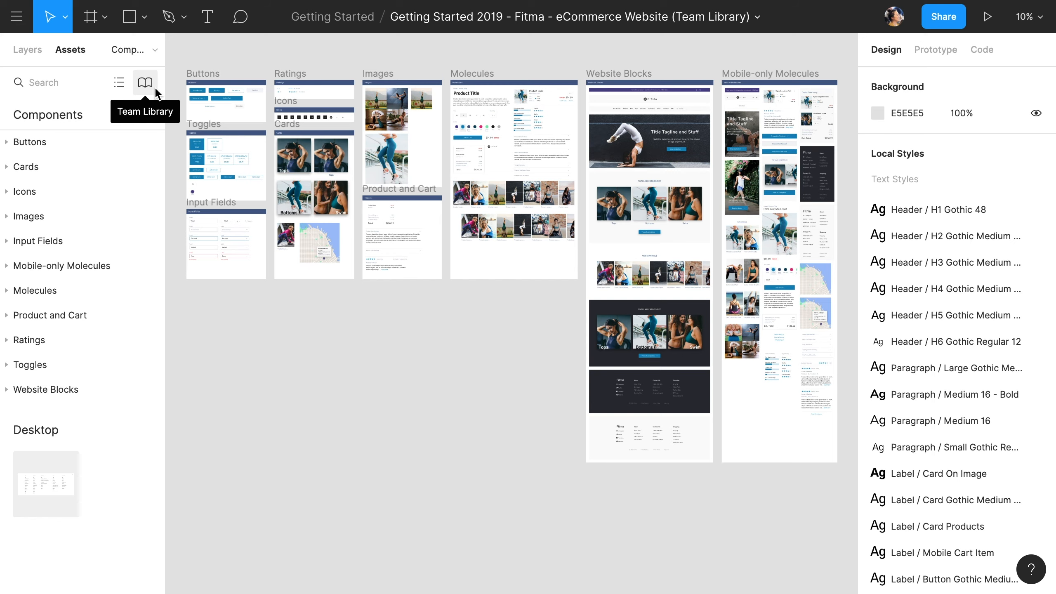
click(145, 82)
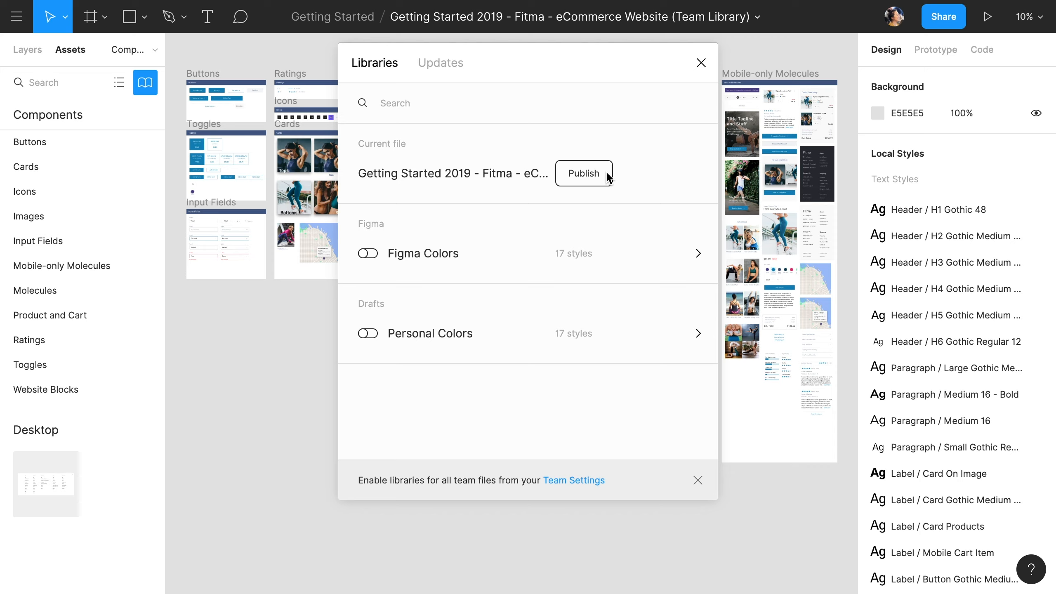
- Start publishing this file as a library and review its 38 styles and 103 components
click(583, 173)
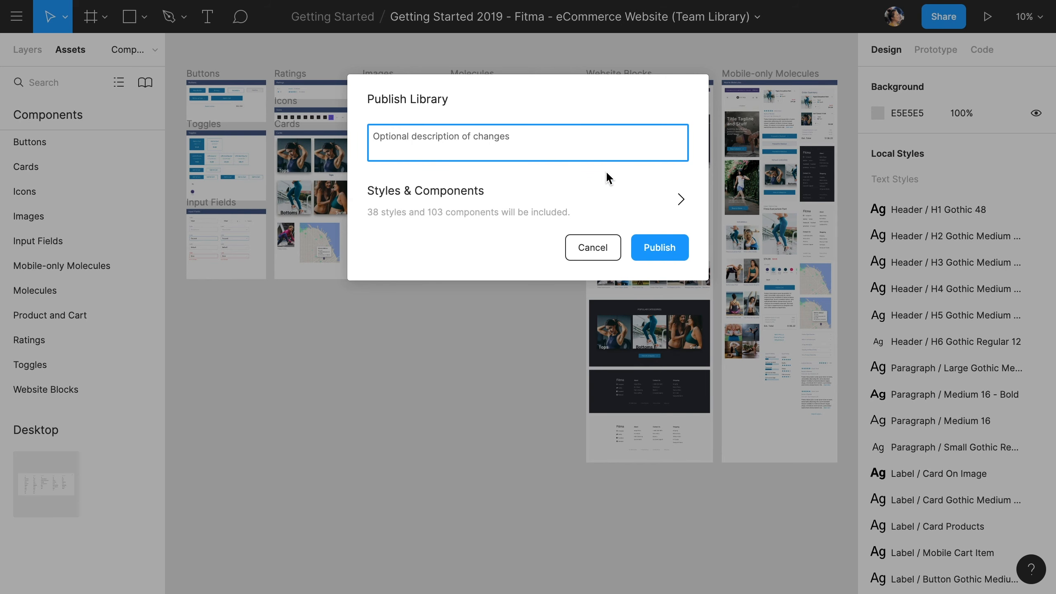
mouse_move(623, 207)
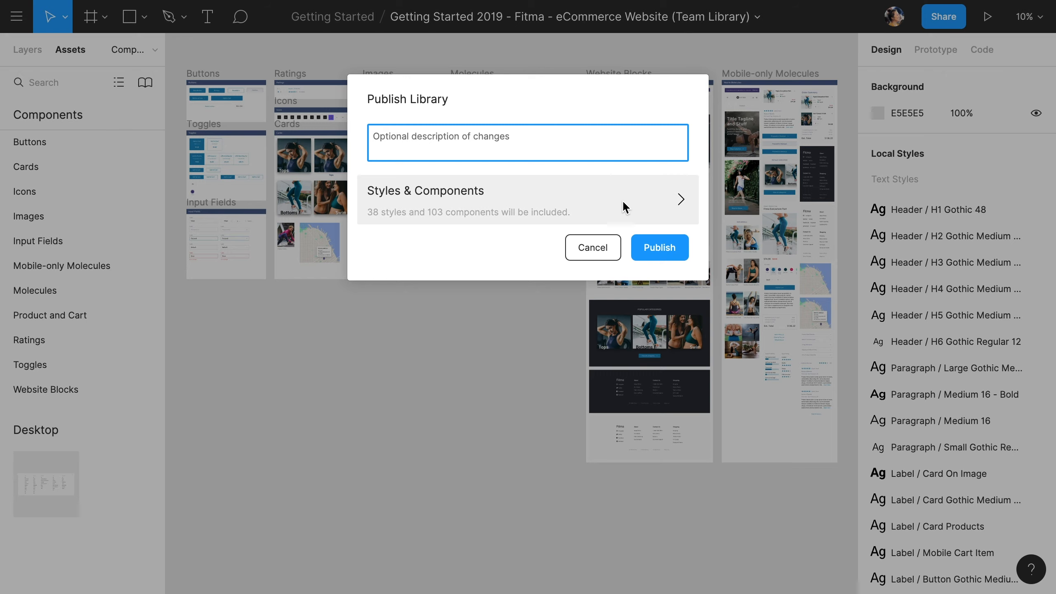
click(680, 200)
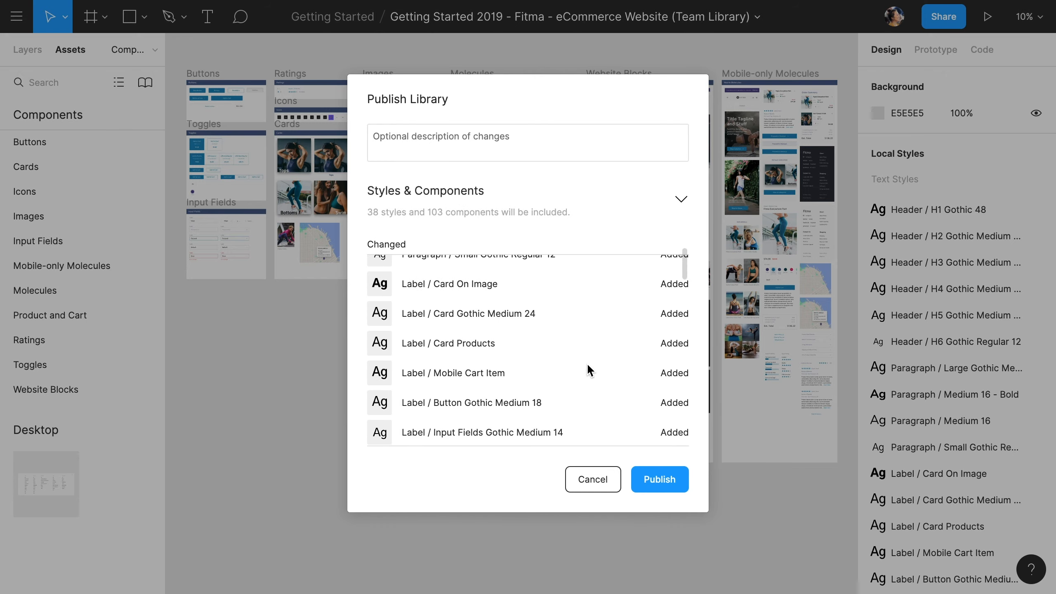
scroll(down, 3)
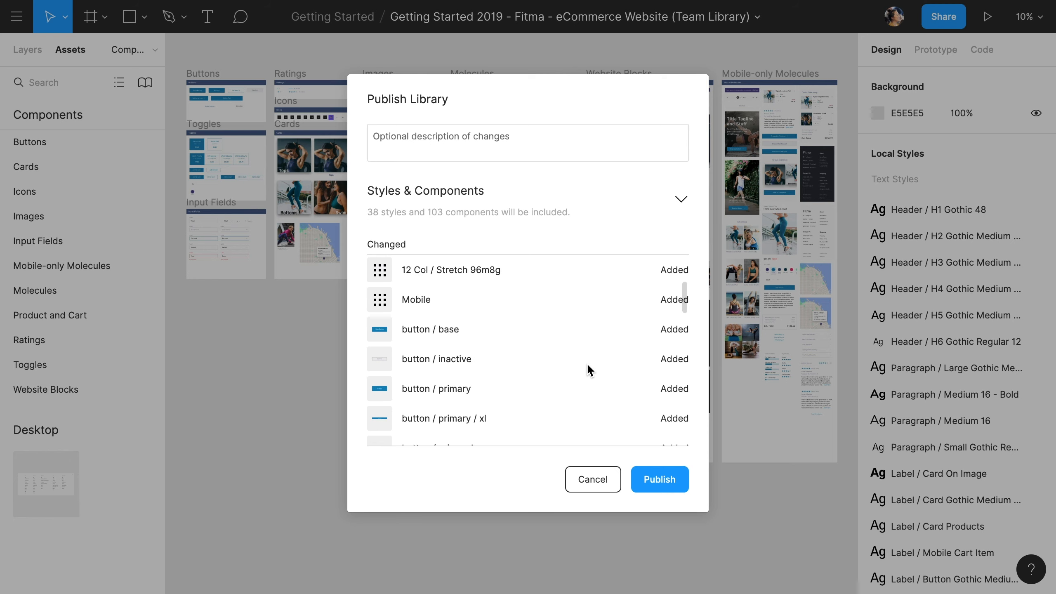
scroll(down, 3)
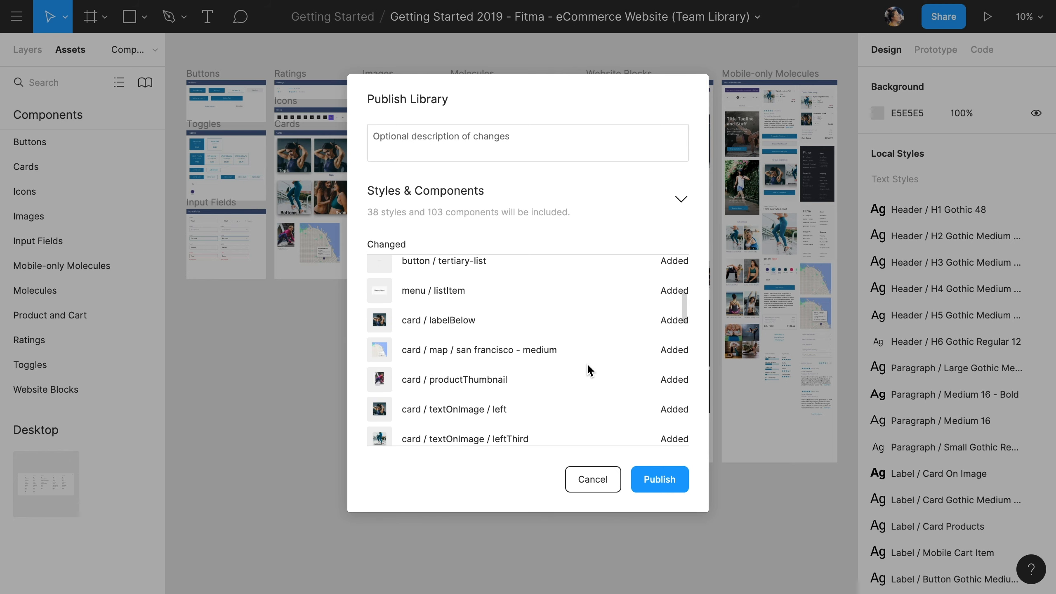
scroll(down, 3)
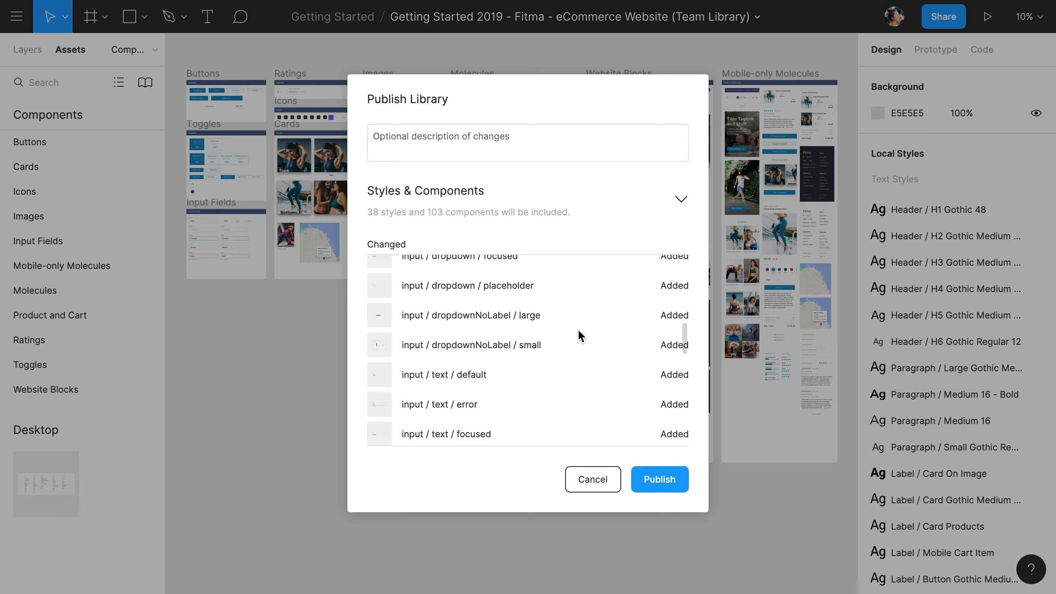
- Describe the release as 'Initial Library Publish' and publish the library
click(527, 142)
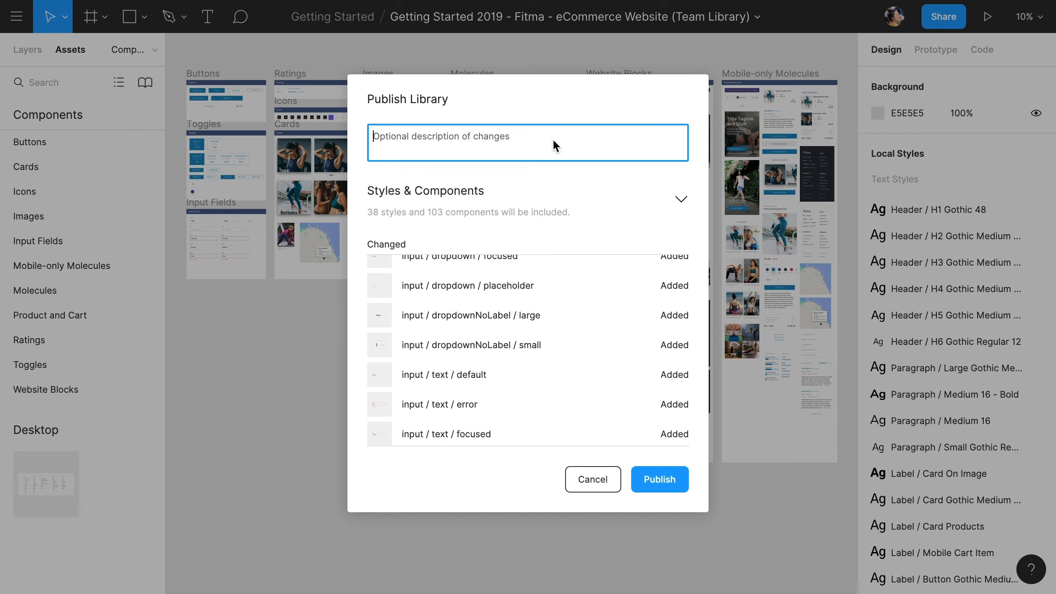
text(Initial Li)
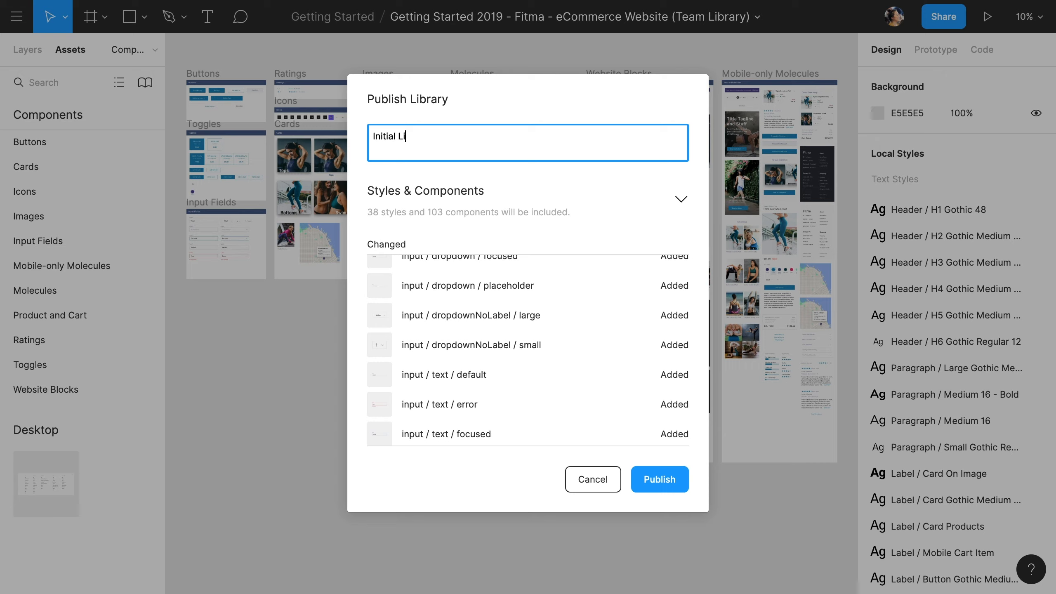
text(brary Publish)
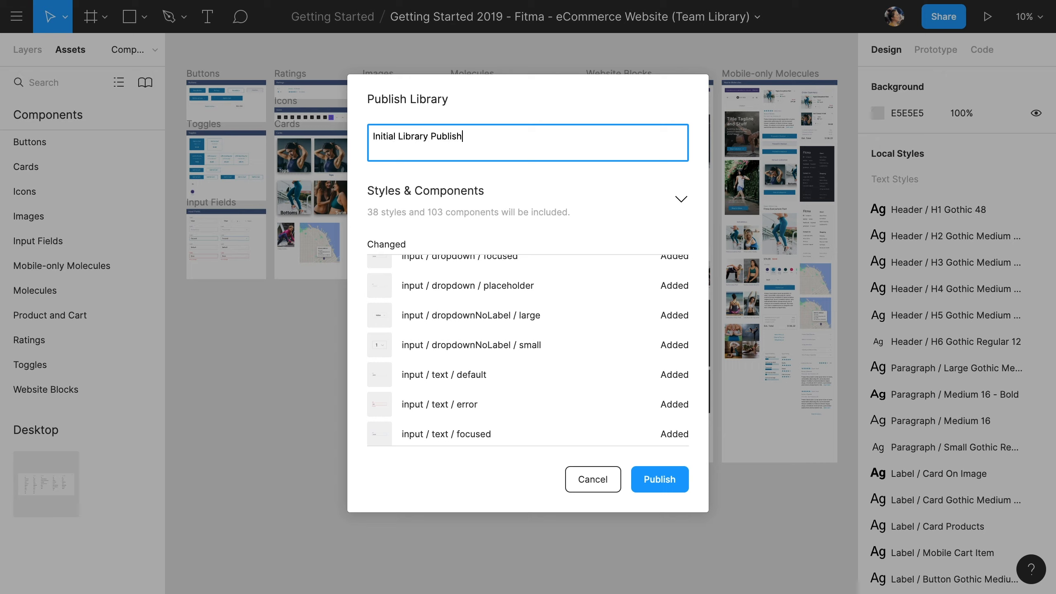
click(659, 479)
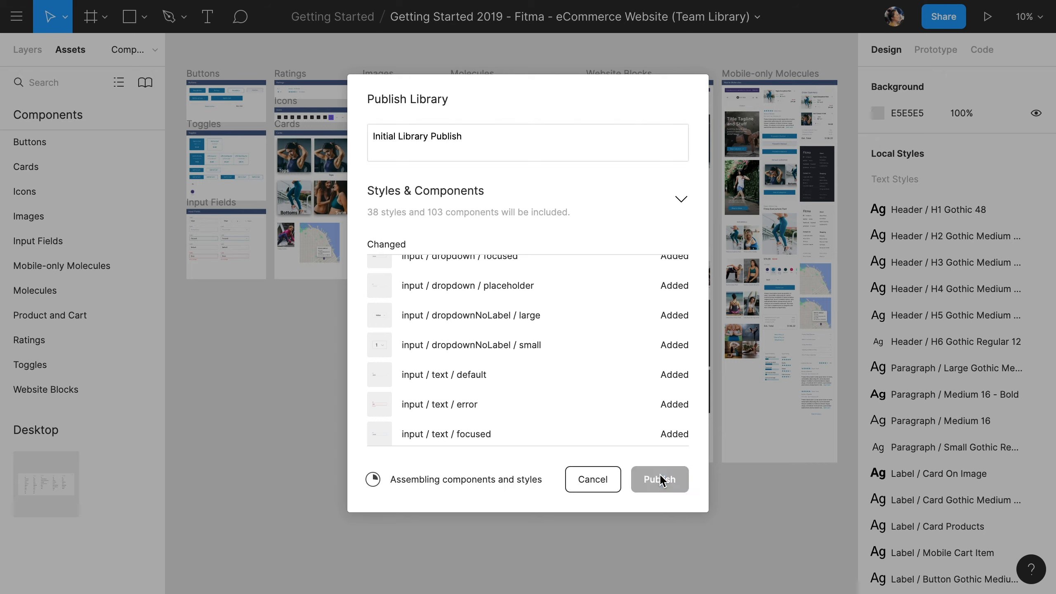
click(660, 479)
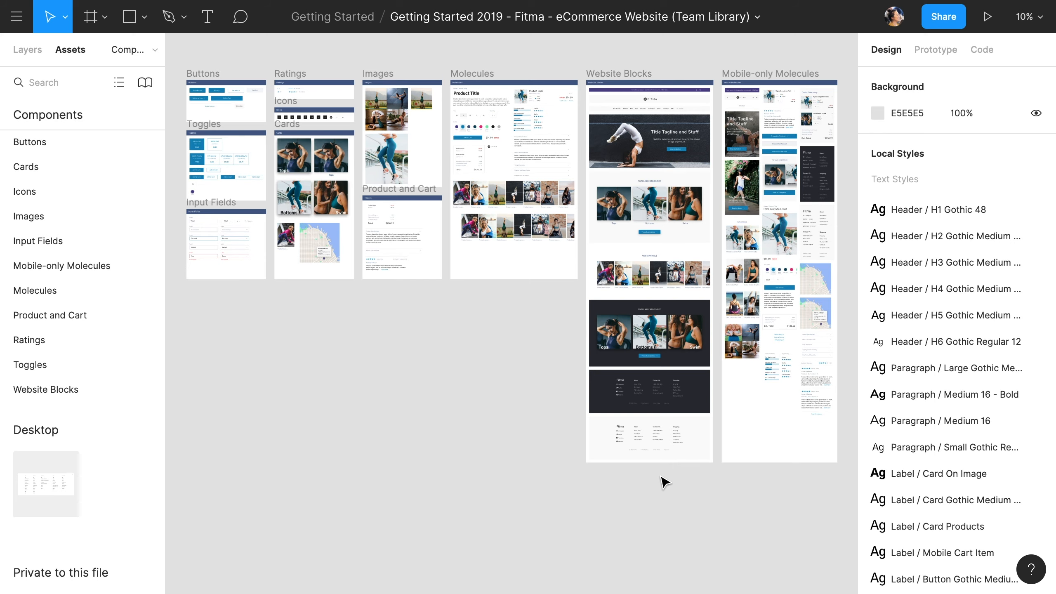
- Create a new blank draft file and show its empty Assets list
click(17, 16)
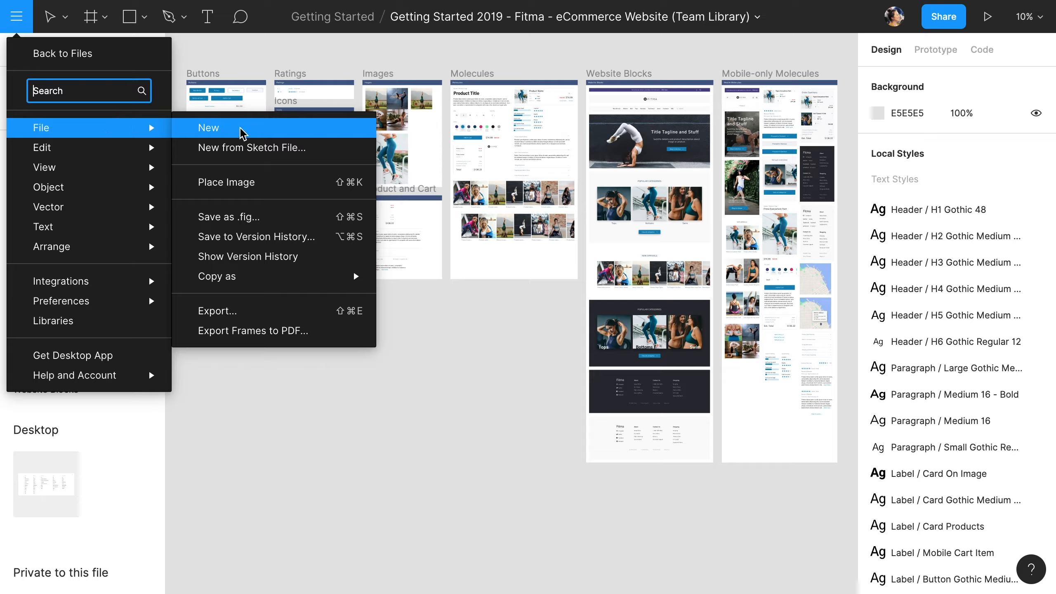
click(208, 128)
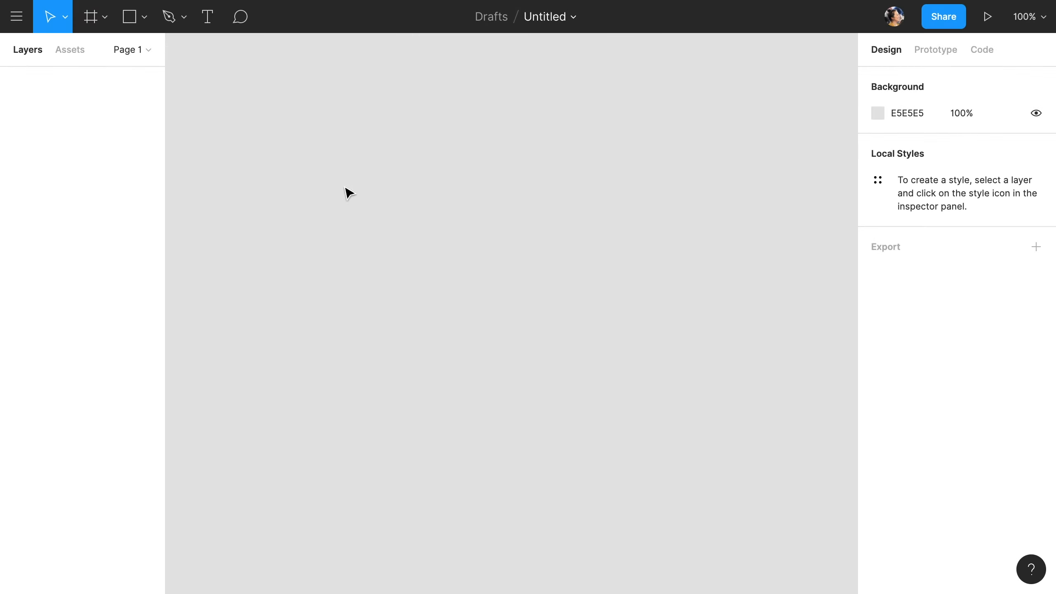
click(69, 49)
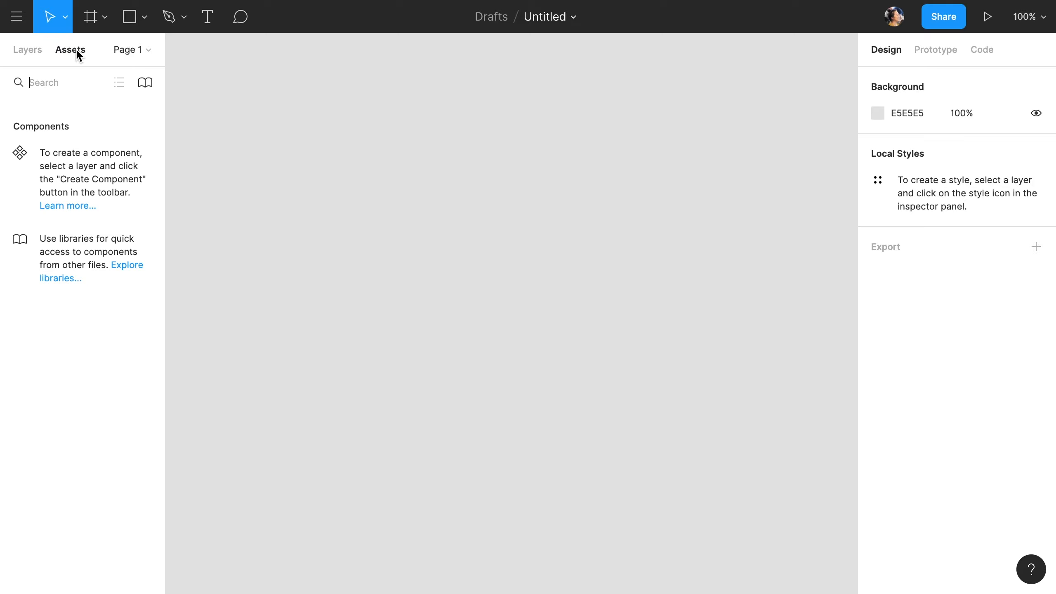
mouse_move(145, 82)
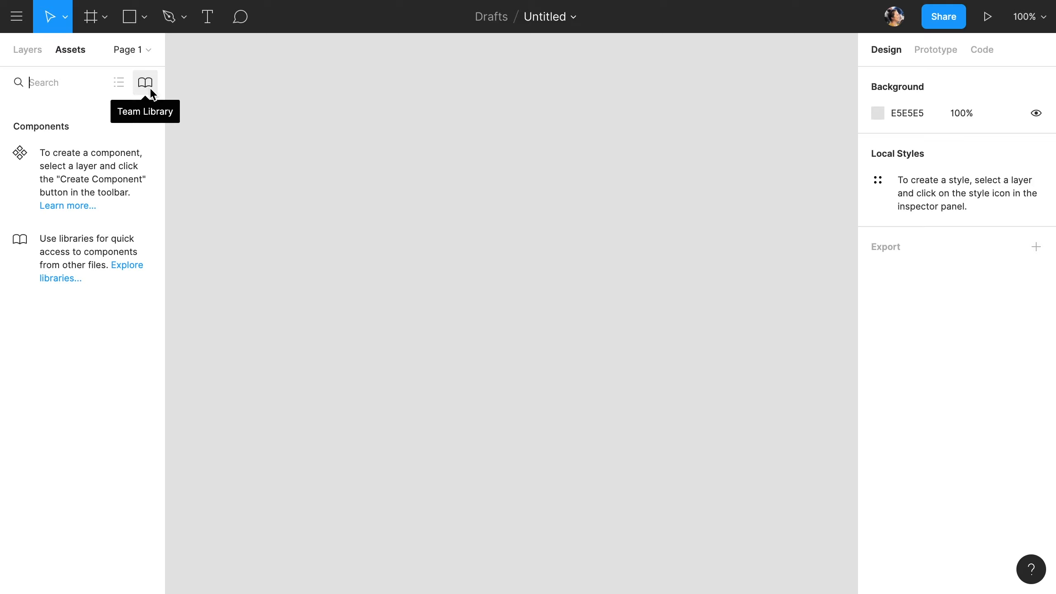
- Turn on the Getting Started 2019 library for the draft and expand its Cards components
click(146, 82)
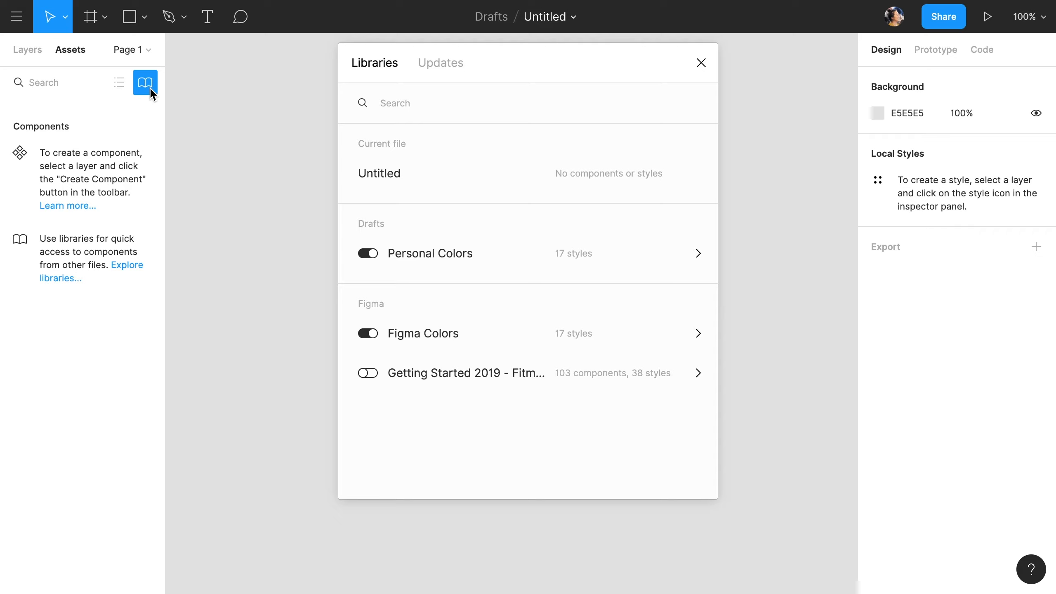
mouse_move(394, 141)
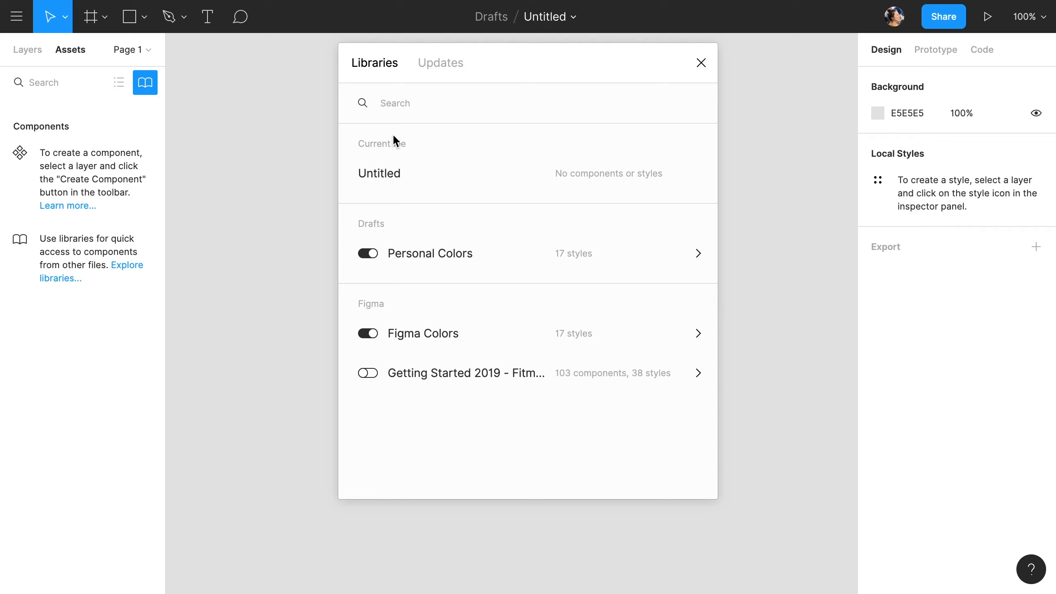
mouse_move(389, 183)
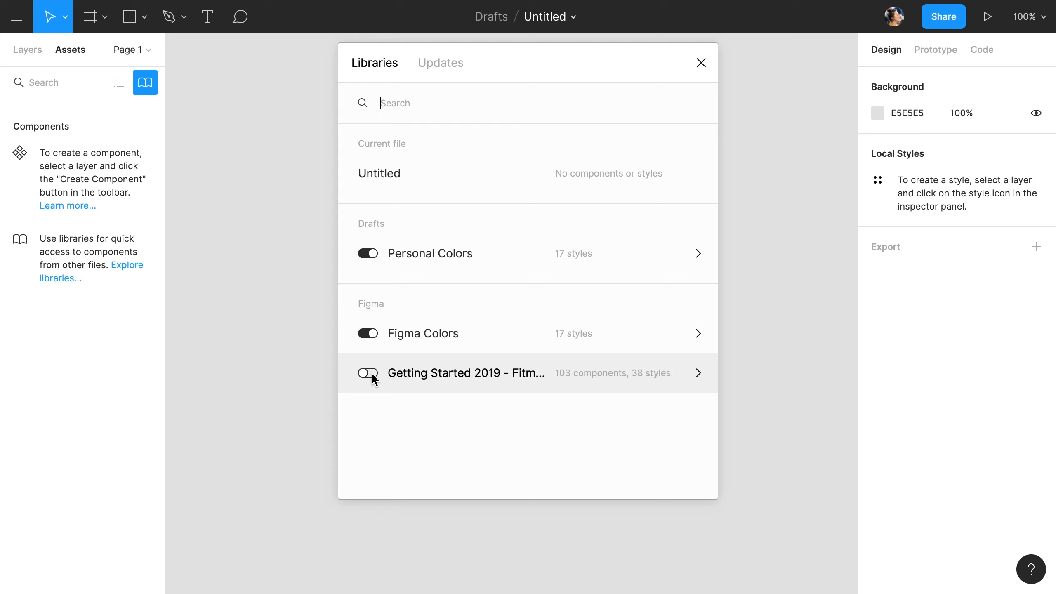
click(368, 373)
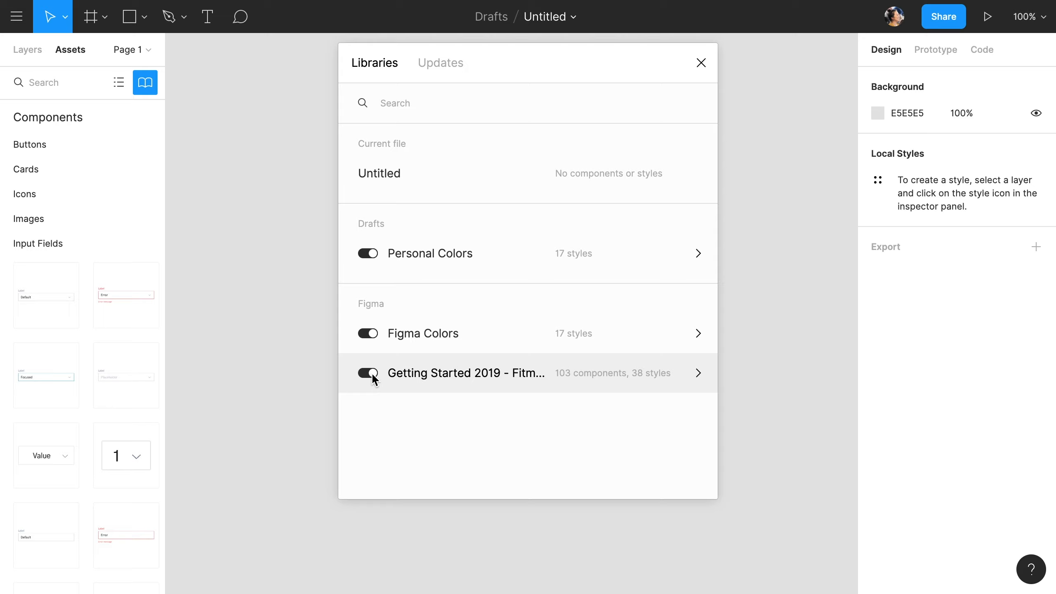
click(701, 63)
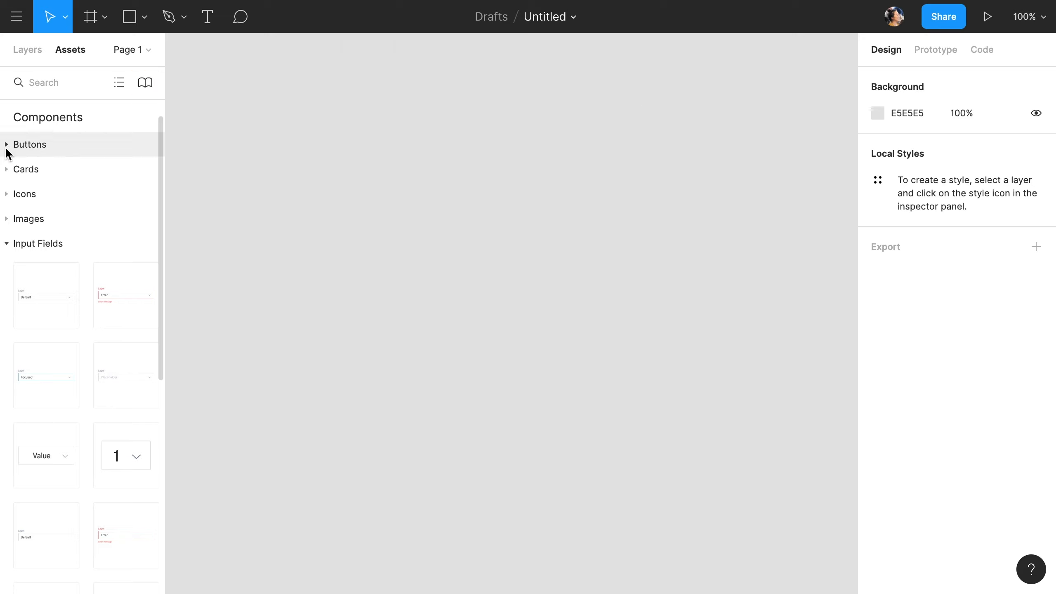
click(25, 169)
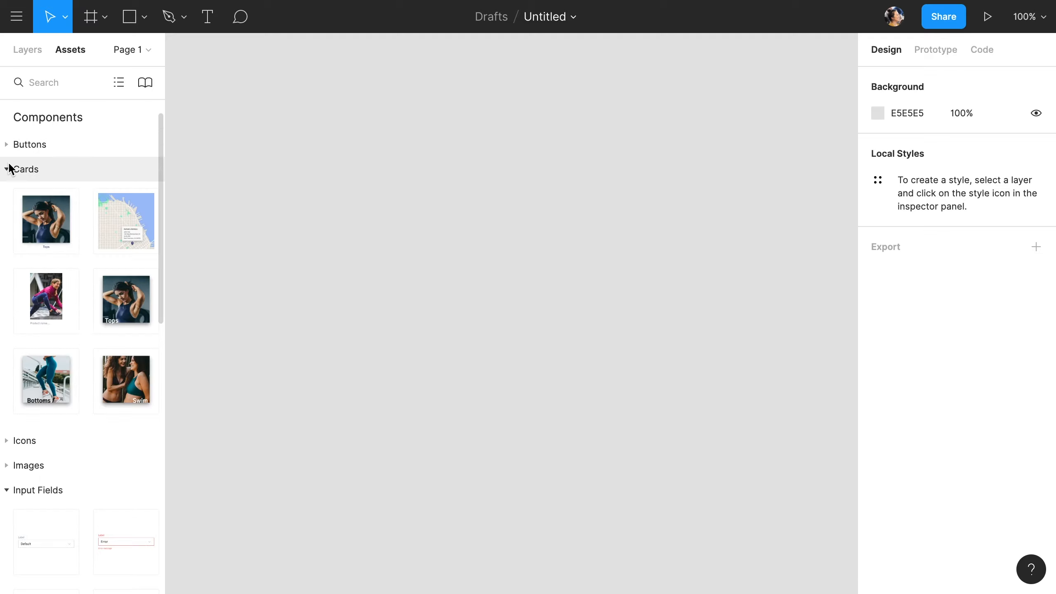
scroll(down, 3)
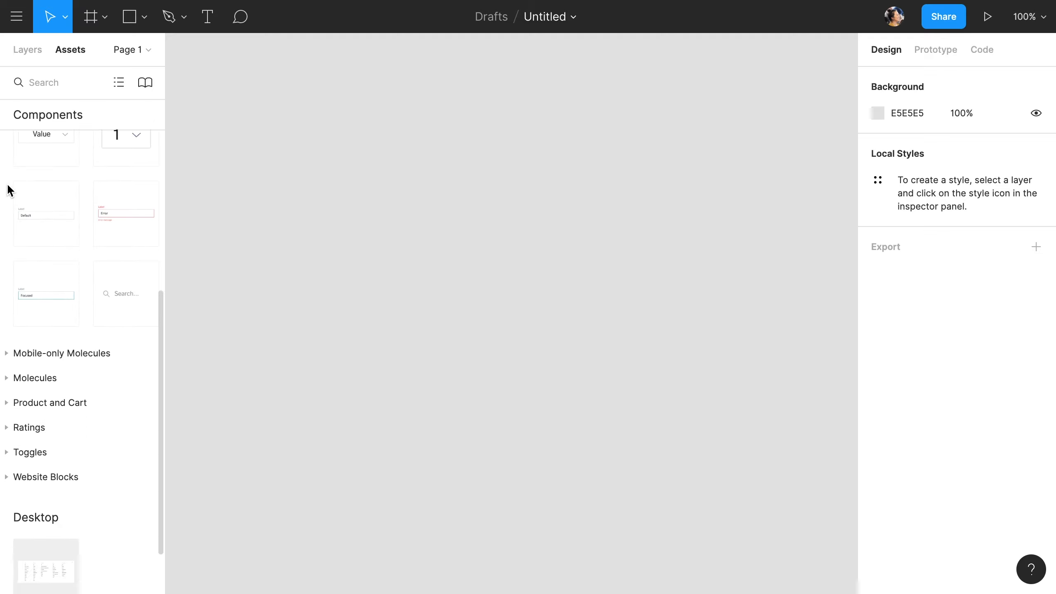
- Place an error input field instance on the canvas and go to its master component in the library file
click(61, 353)
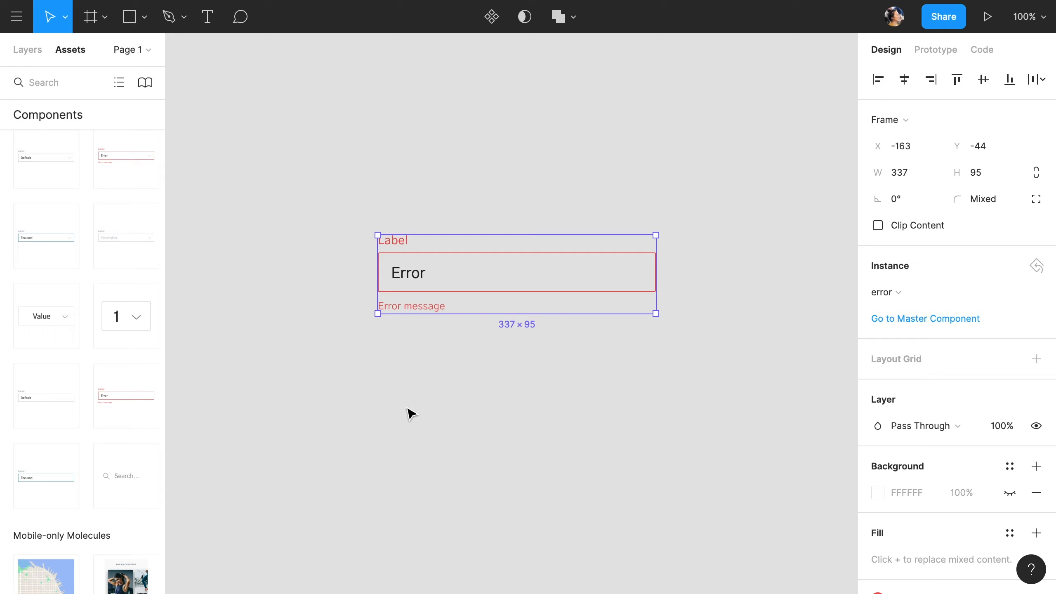
click(411, 414)
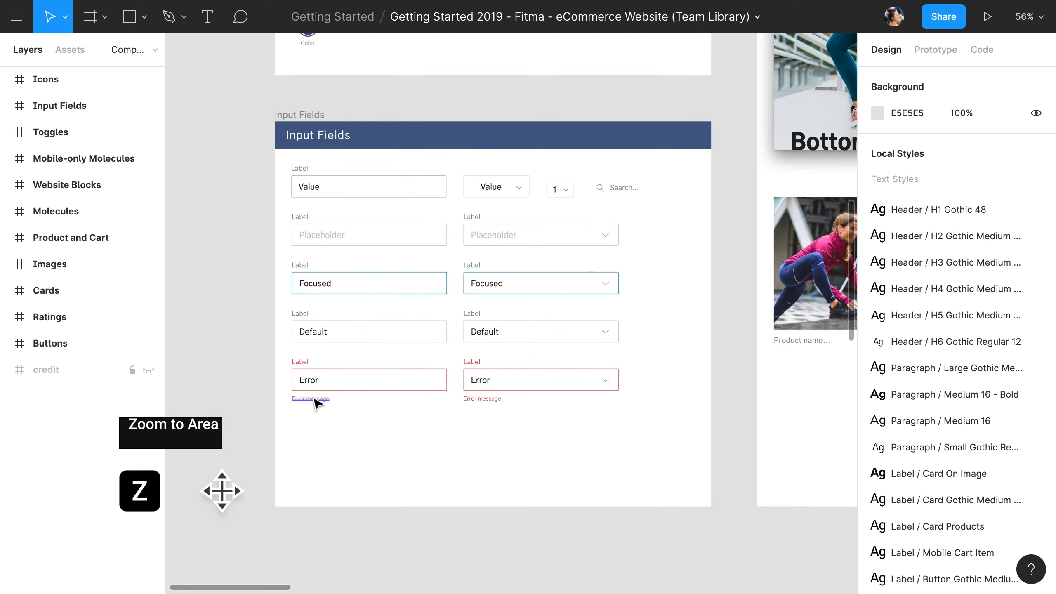
- Change the master error input's message to 'Field is required' and publish the change to the library
click(310, 397)
text(Field is required)
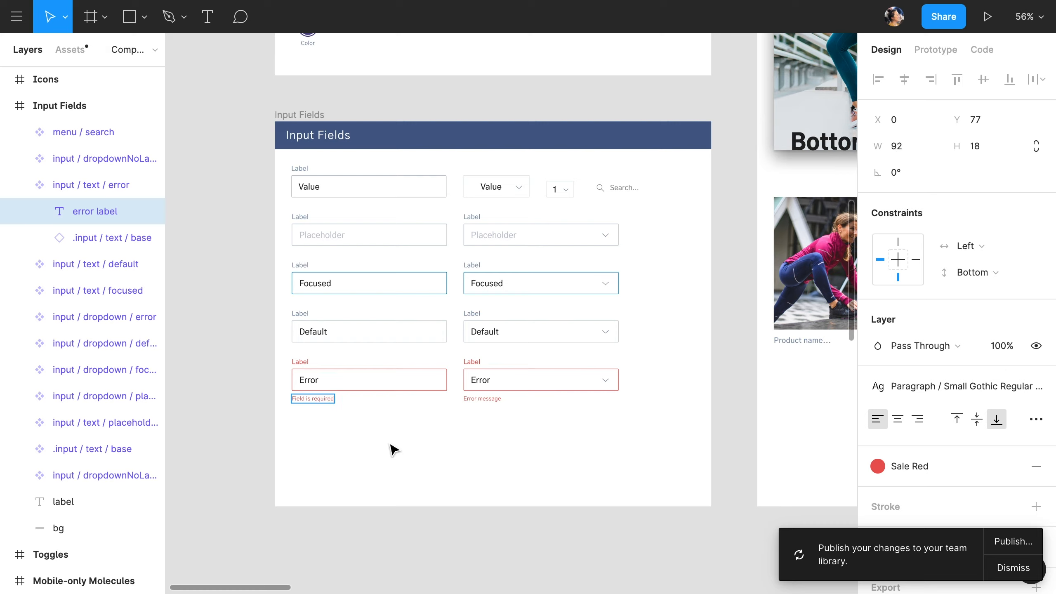
click(1013, 542)
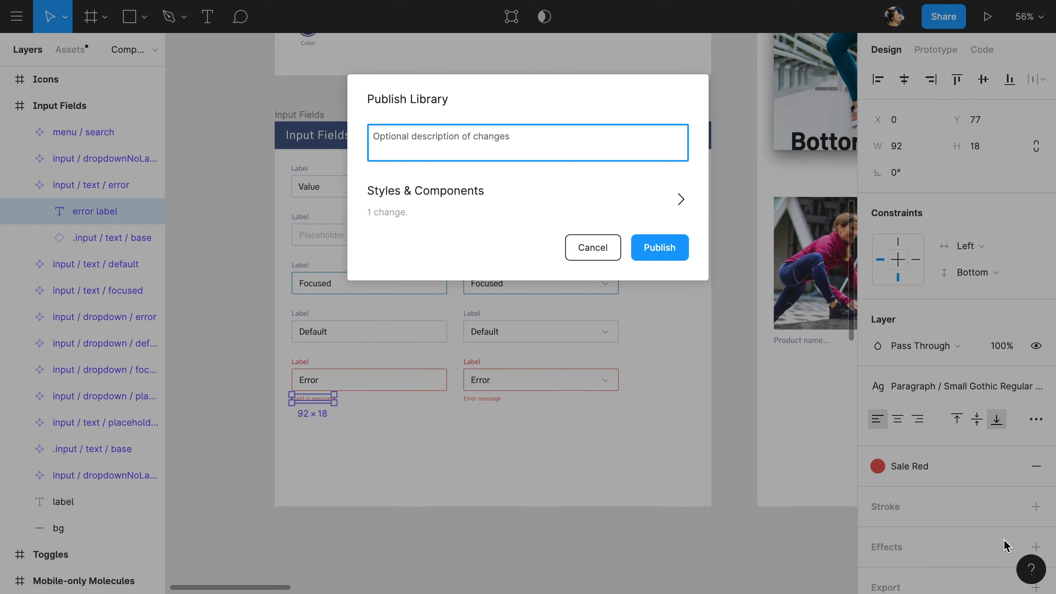
click(680, 200)
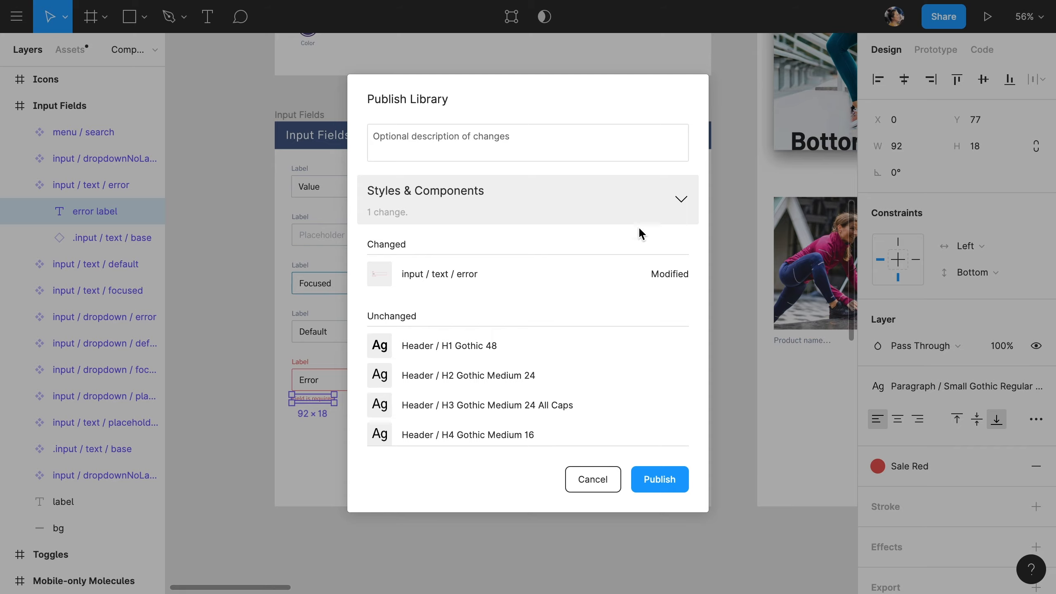
click(658, 479)
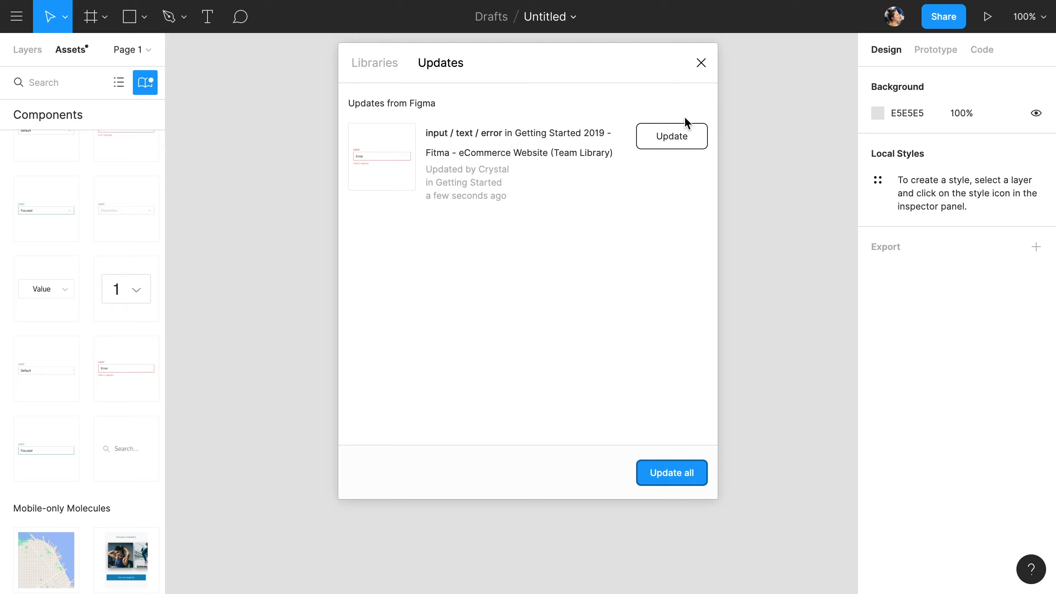
mouse_move(684, 128)
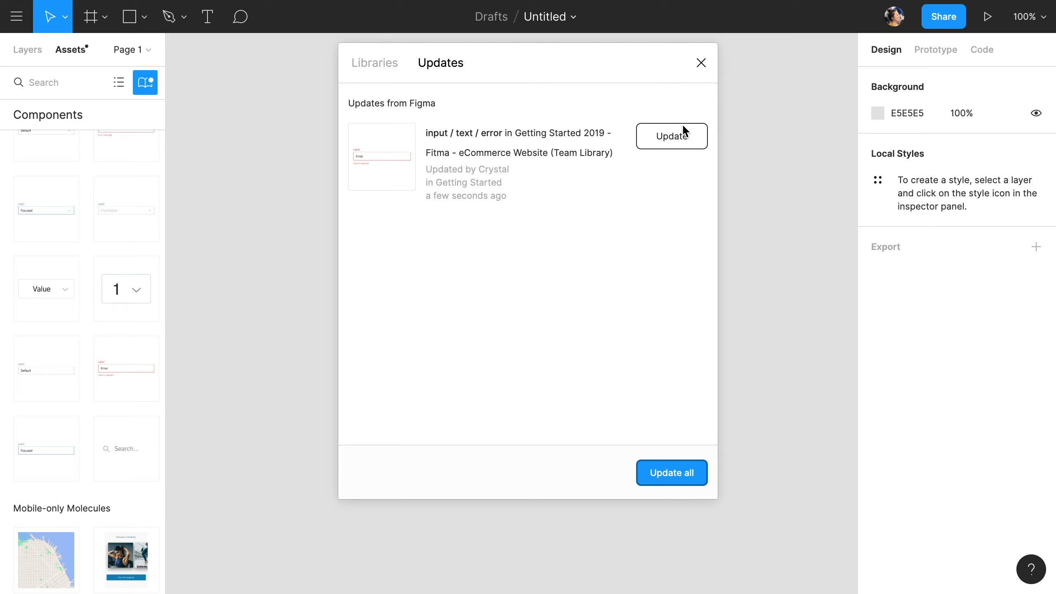
- Apply the input / text / error library update to the draft's instance
click(670, 472)
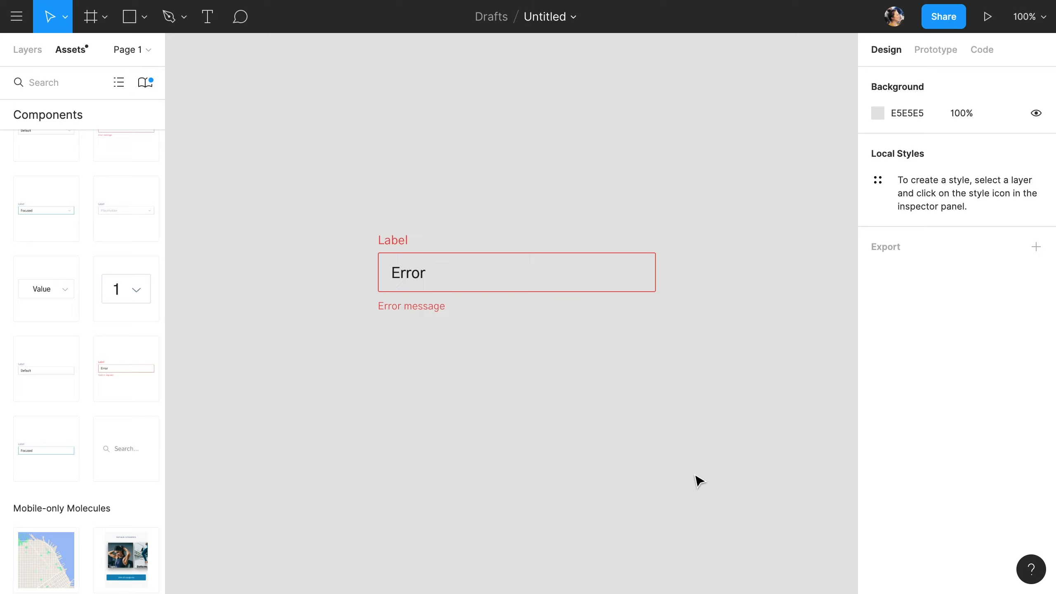